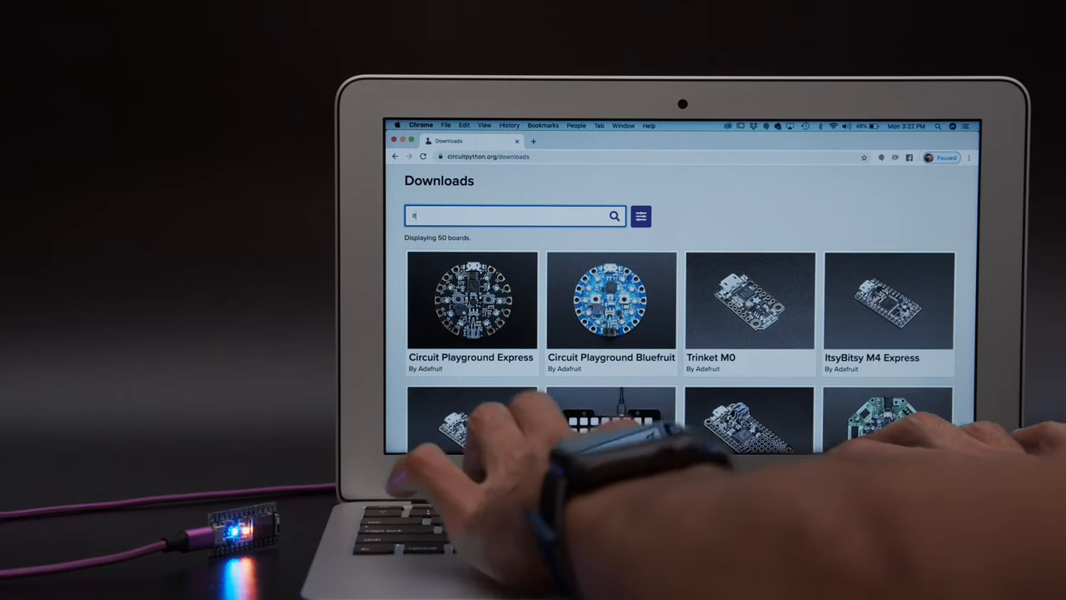
Filter the Downloads board list by searching 'tsy'.
{"action": "type", "text": "tsy"}
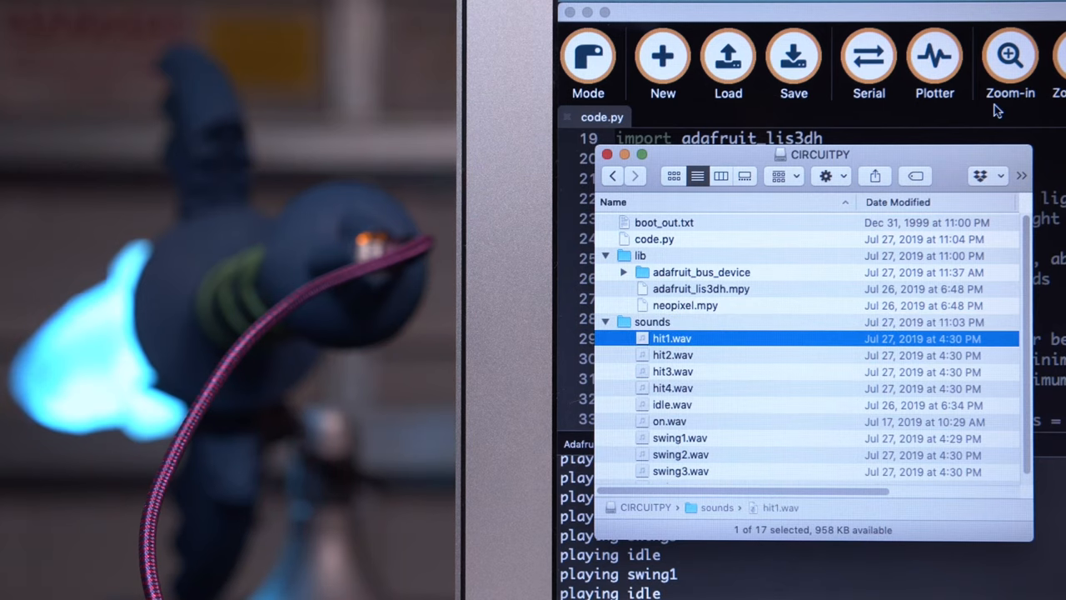
Select and open hit3.wav from the sounds folder on the CIRCUITPY drive.
{"action": "left_click", "coordinate": [673, 372]}
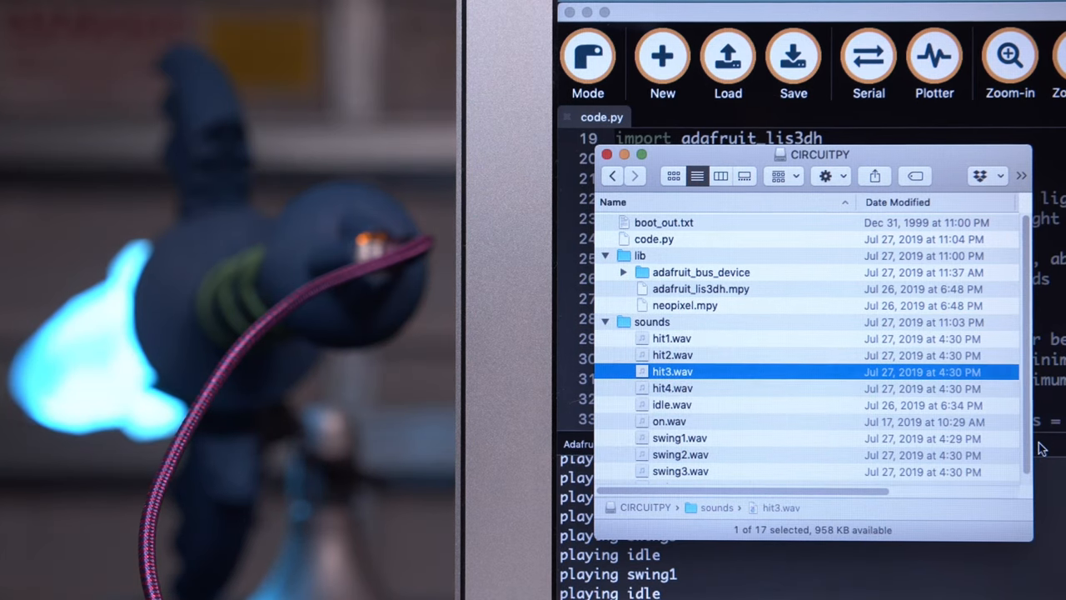
{"action": "double_click", "coordinate": [672, 355]}
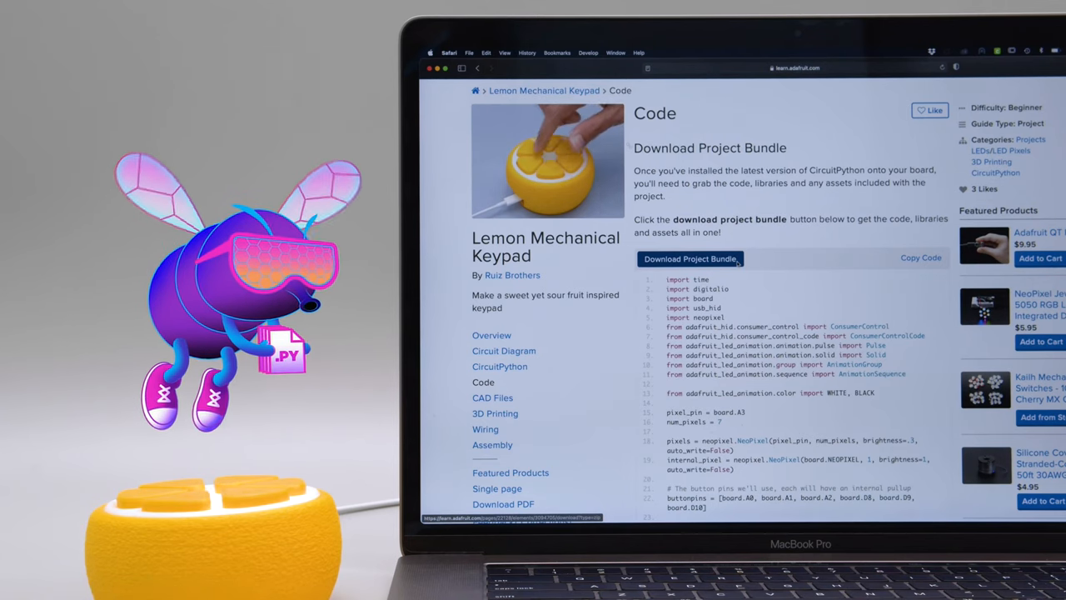
Expand the lib folder in the QT_Py_RP2040_Lemon_Keypad bundle to list its libraries.
{"action": "left_click", "coordinate": [690, 258]}
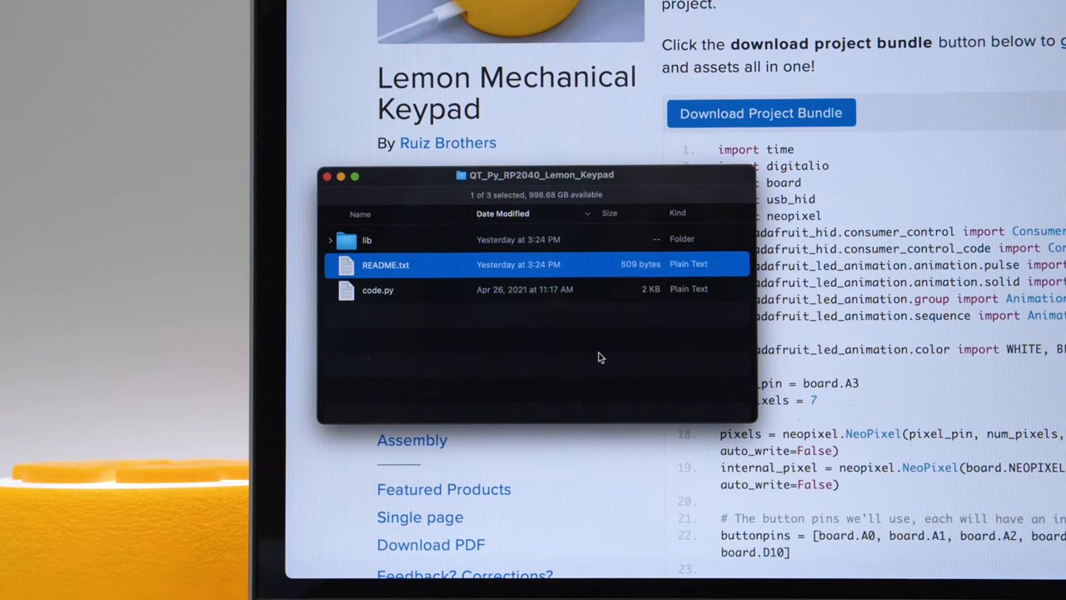
{"action": "left_click", "coordinate": [330, 240]}
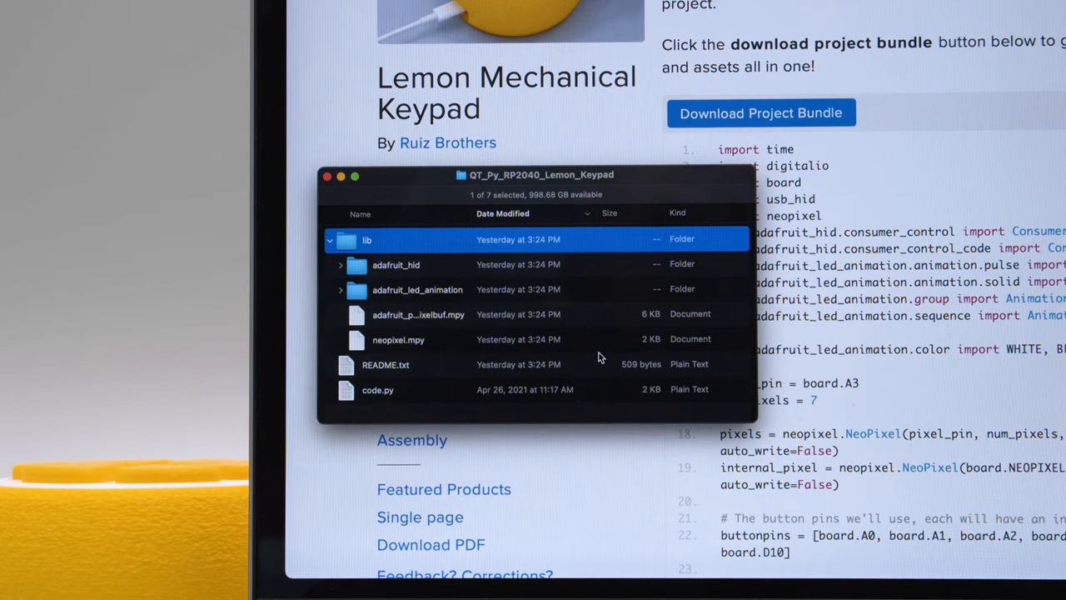
{"action": "left_click", "coordinate": [398, 340]}
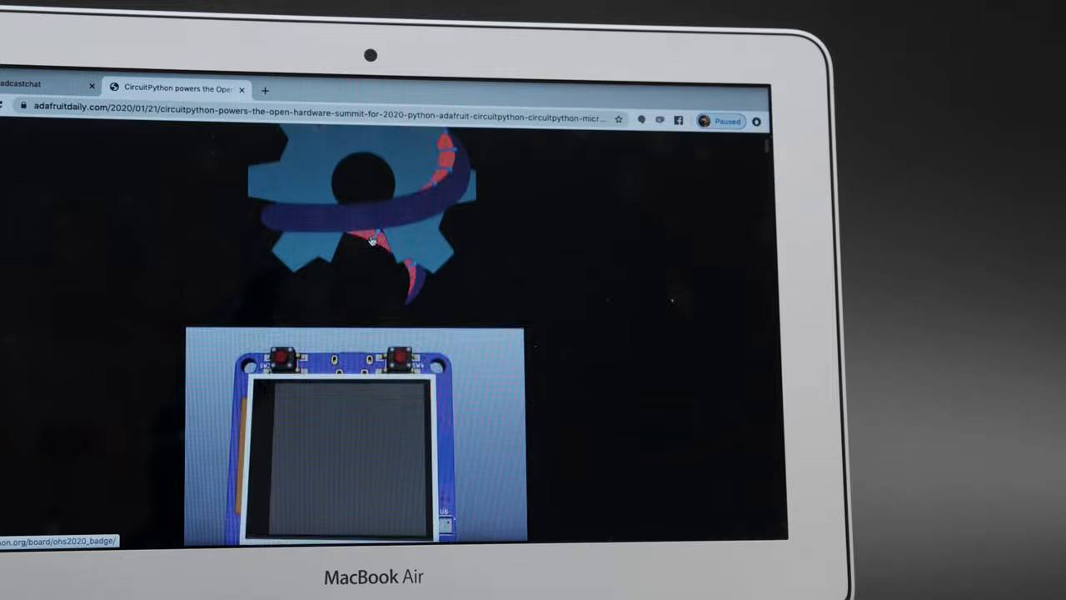
Scroll the summit blog post down to the Snekboard LEGO microcontroller entry.
{"action": "scroll", "scroll_direction": "down", "scroll_amount": 3}
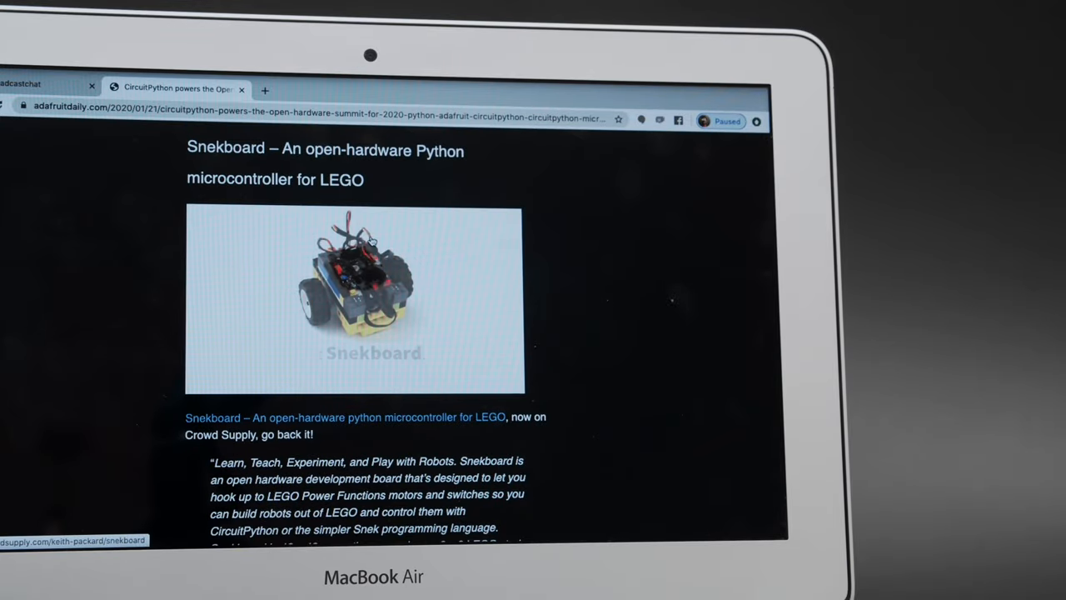